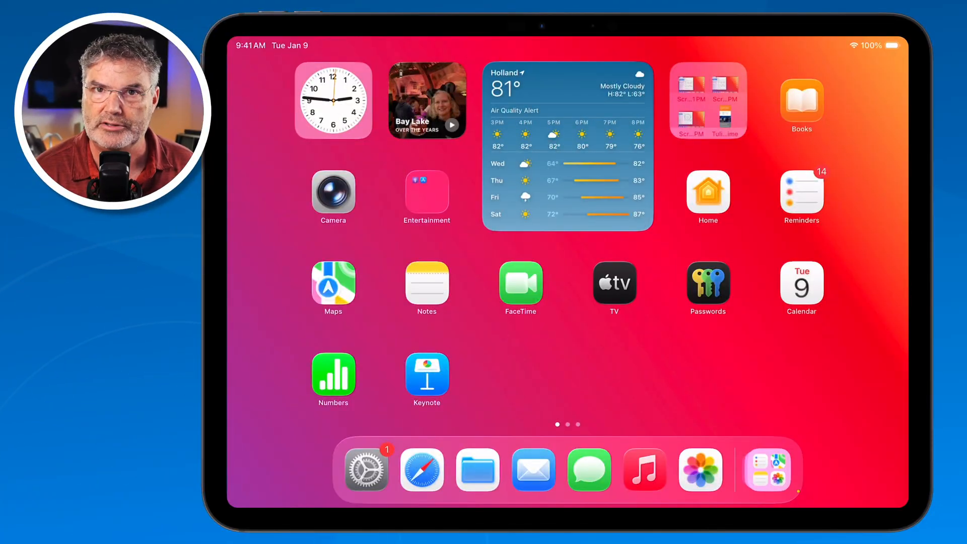
# Launch Settings from the Dock and scroll the sidebar toward Display & Brightness
pyautogui.click(367, 471)
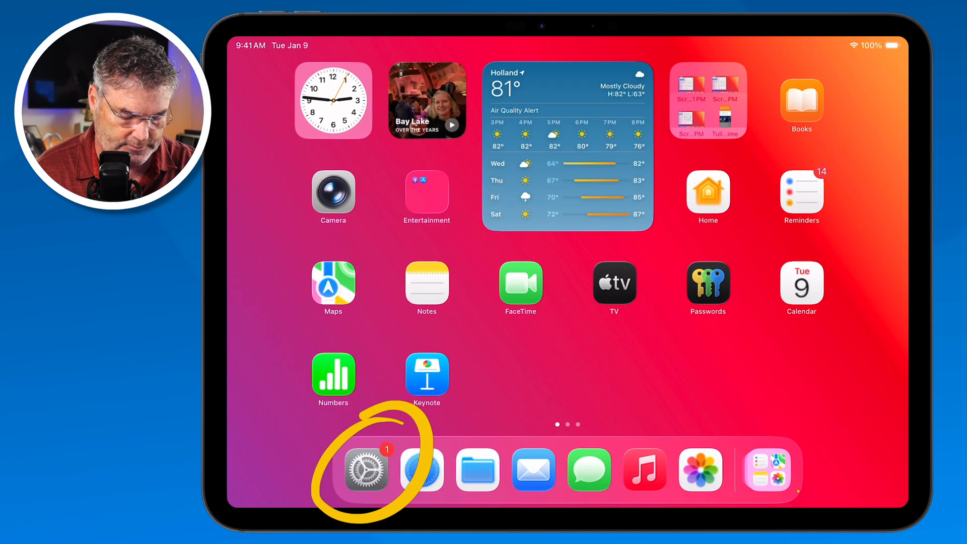
pyautogui.click(367, 470)
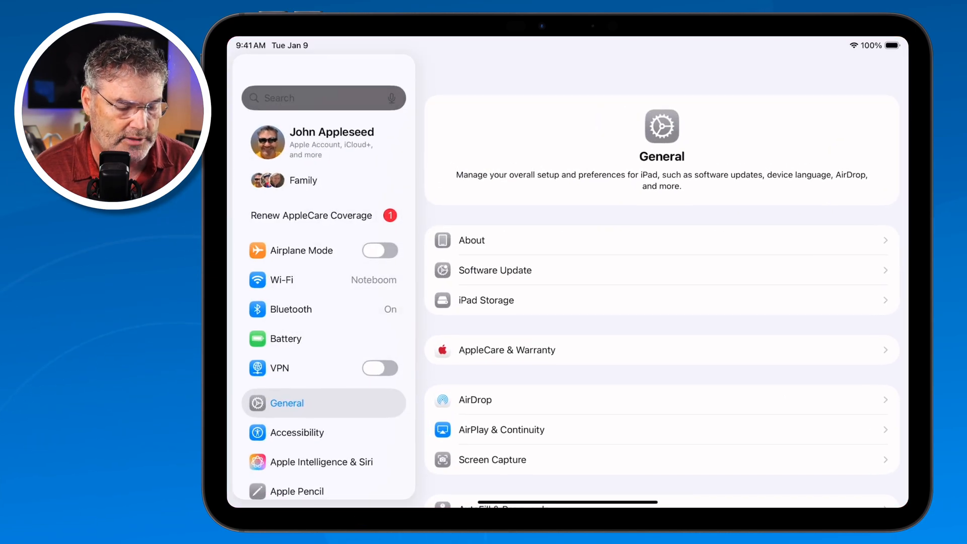
pyautogui.scroll(-3)
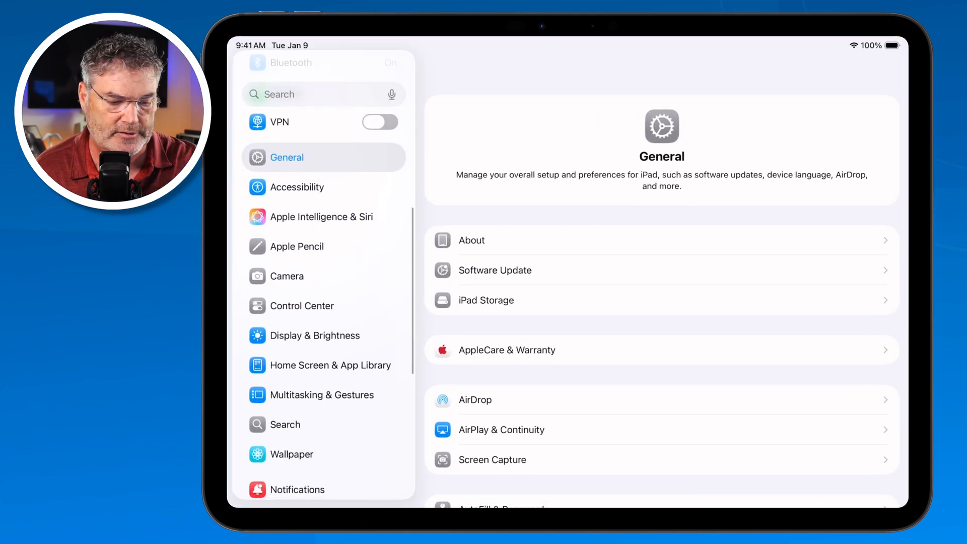
pyautogui.scroll(-3)
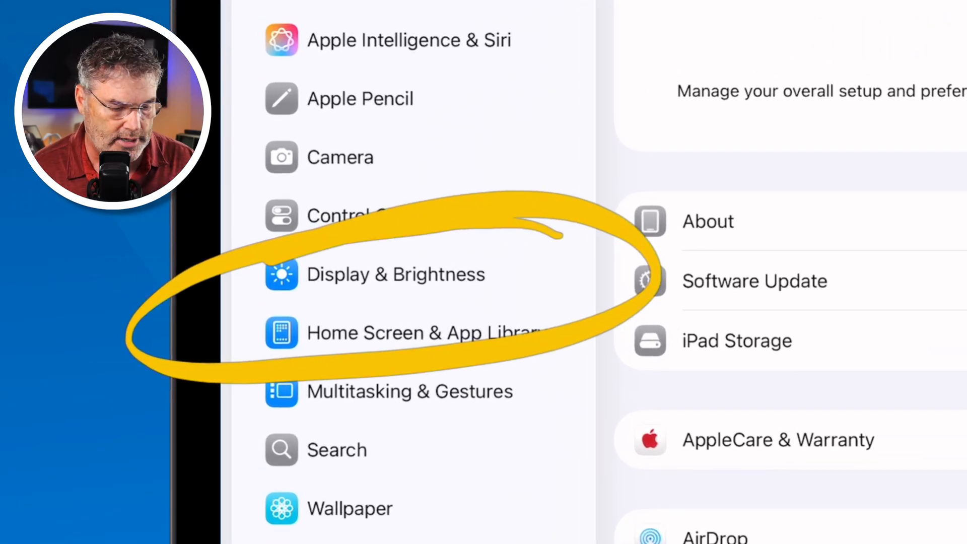
# Choose the Dark appearance under Display & Brightness
pyautogui.click(394, 274)
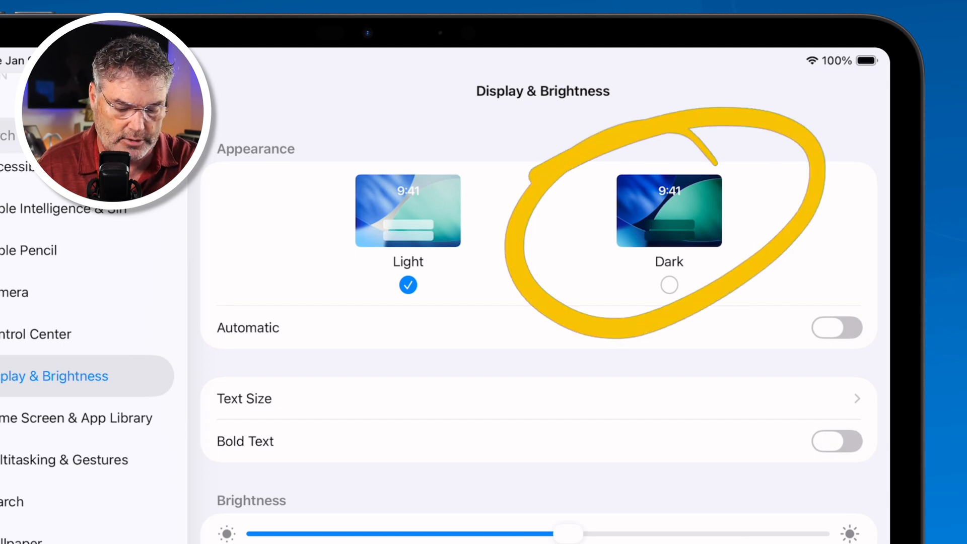
pyautogui.click(670, 285)
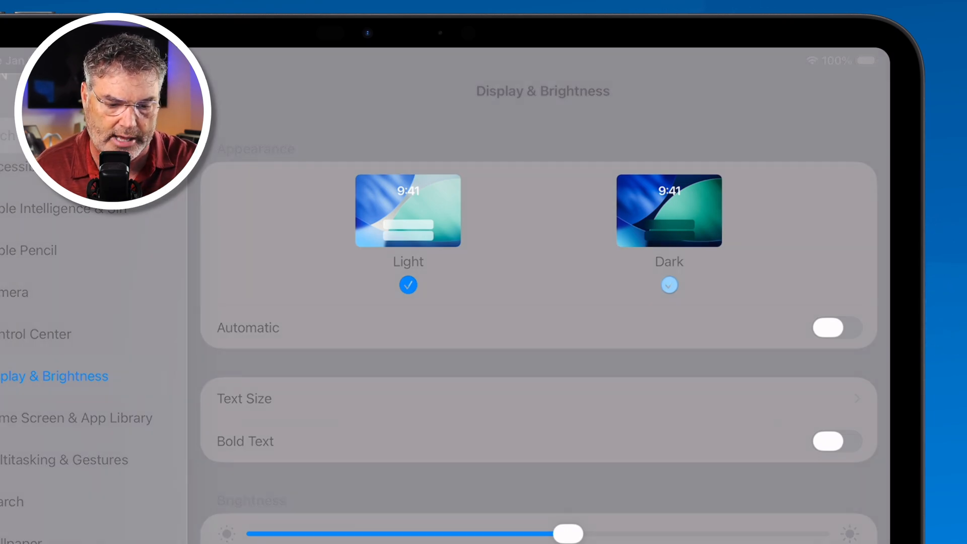
pyautogui.click(669, 210)
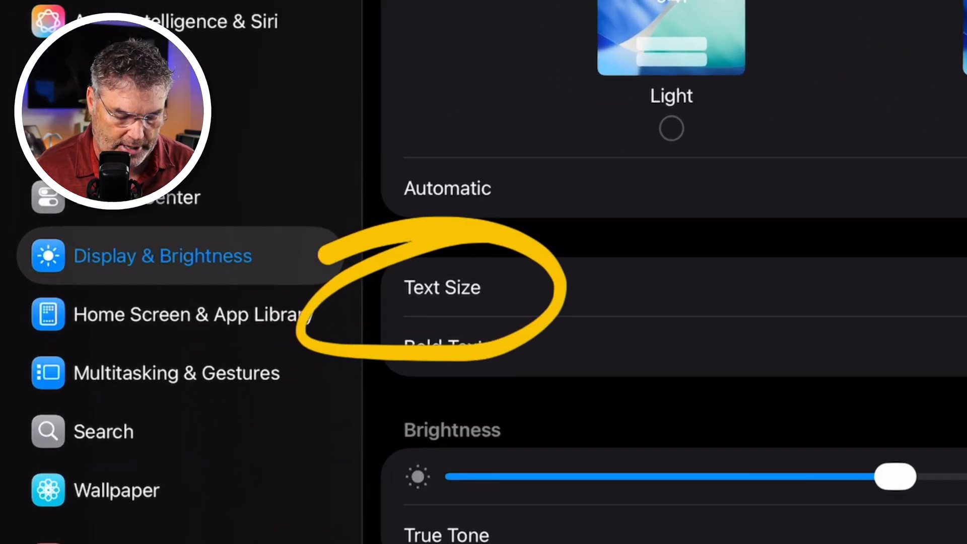
# Preview smallest and much larger text sizes, then return the slider to the middle
pyautogui.click(442, 288)
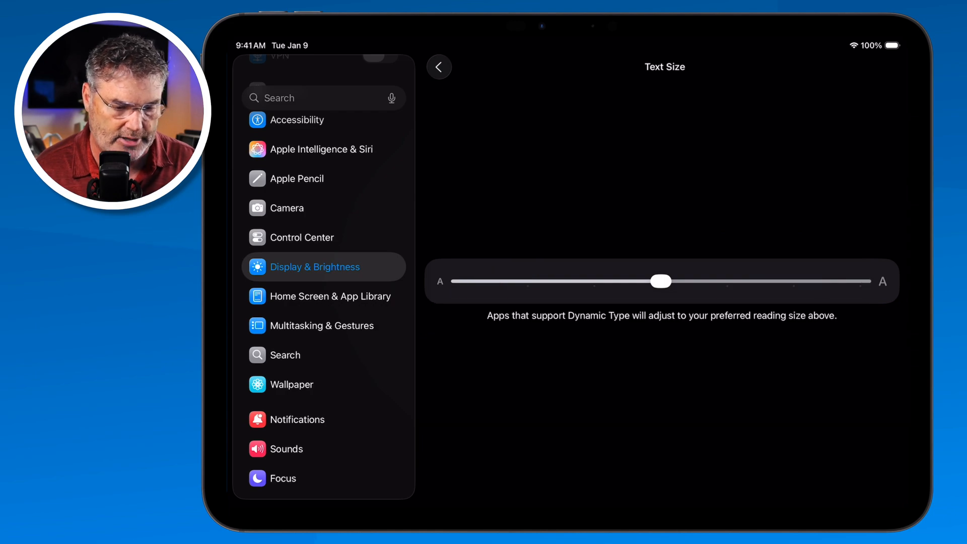
pyautogui.moveTo(662, 281); pyautogui.dragTo(596, 281)
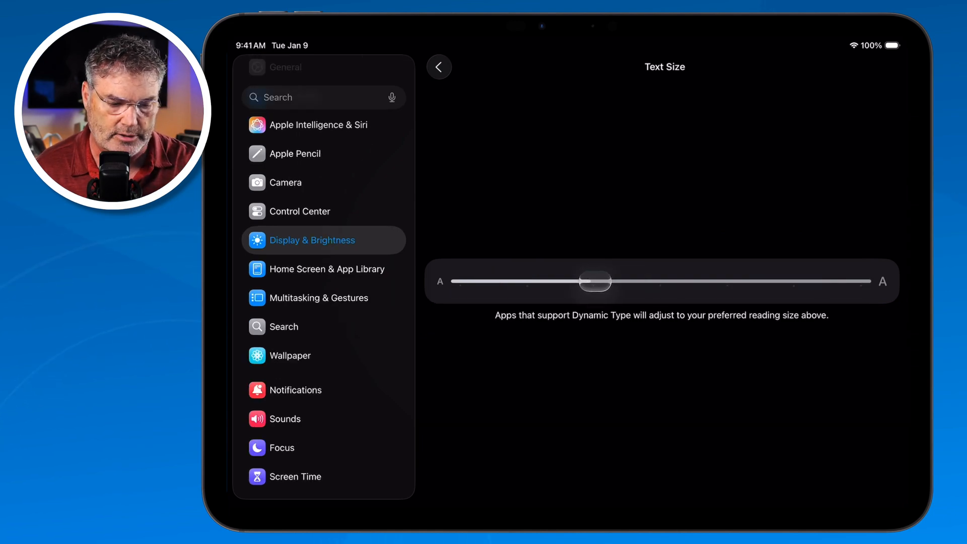
pyautogui.moveTo(595, 281); pyautogui.dragTo(482, 282)
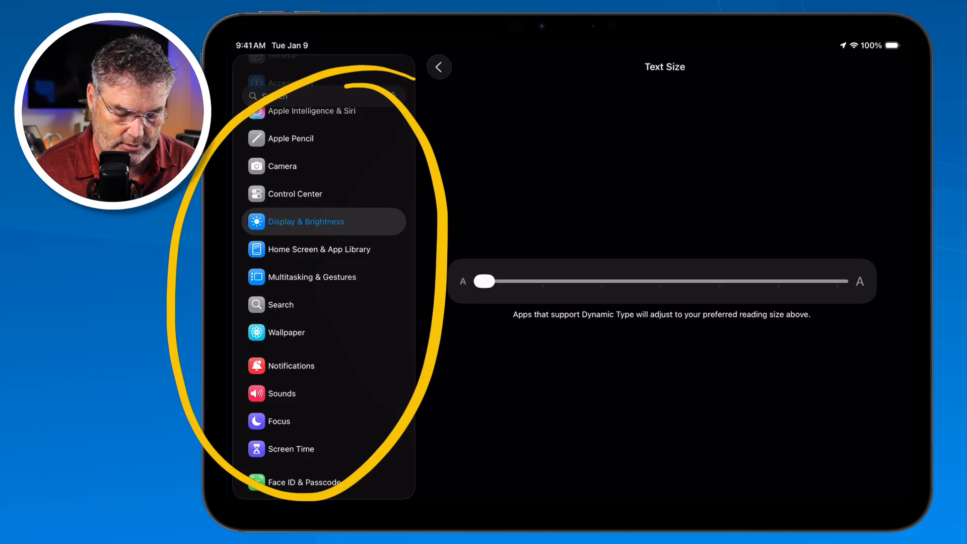
pyautogui.moveTo(484, 282); pyautogui.dragTo(597, 281)
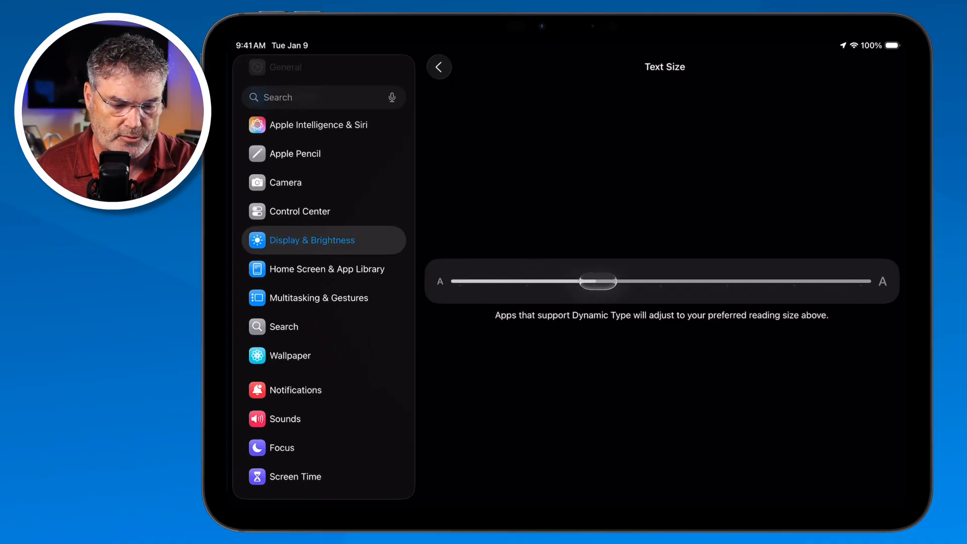
pyautogui.moveTo(597, 281); pyautogui.dragTo(795, 281)
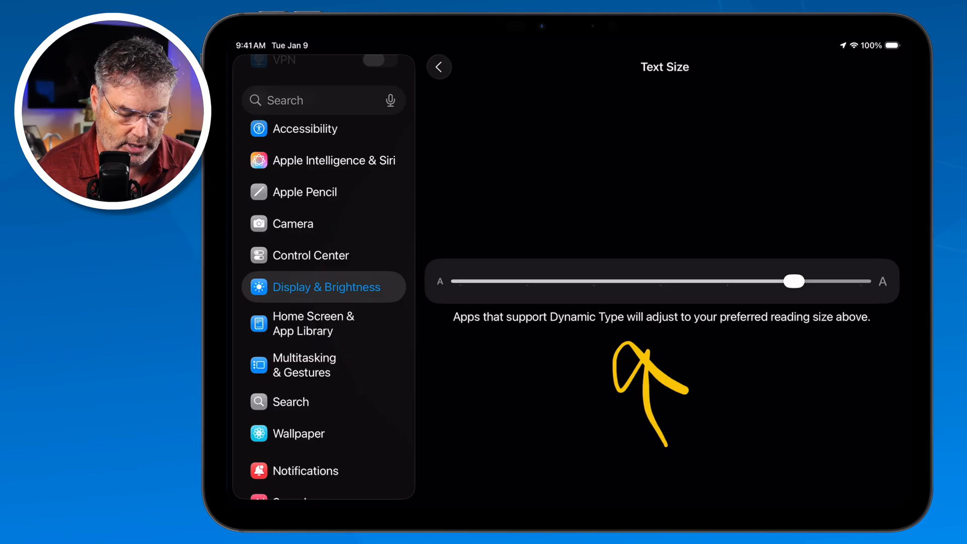
pyautogui.moveTo(420, 111); pyautogui.dragTo(334, 482)
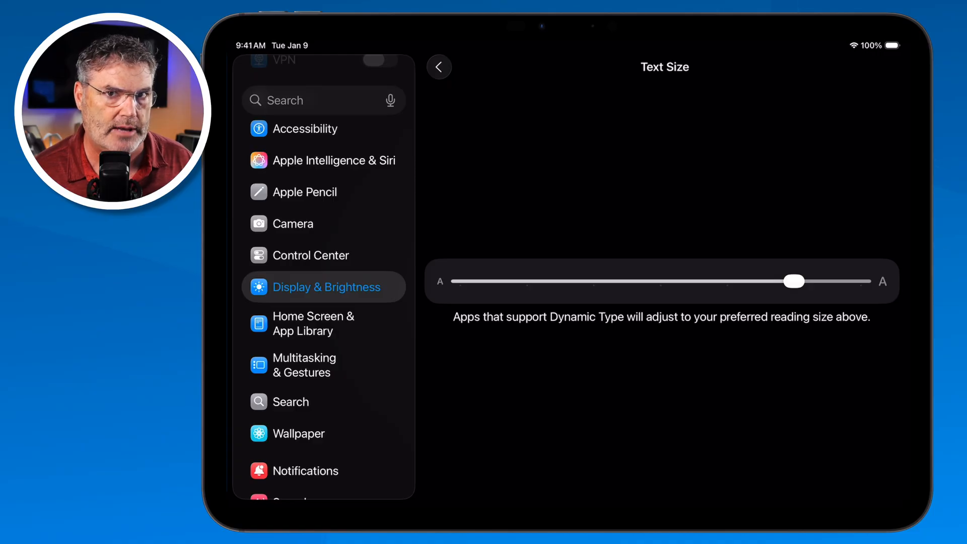
pyautogui.moveTo(794, 281); pyautogui.dragTo(663, 281)
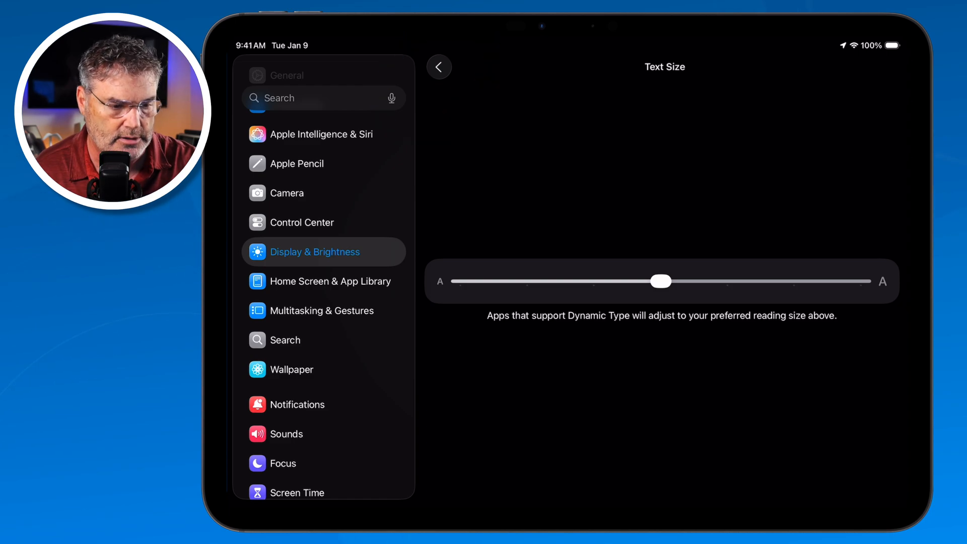
# Return to Display & Brightness, scroll down, then close the Display Zoom choices
pyautogui.click(439, 66)
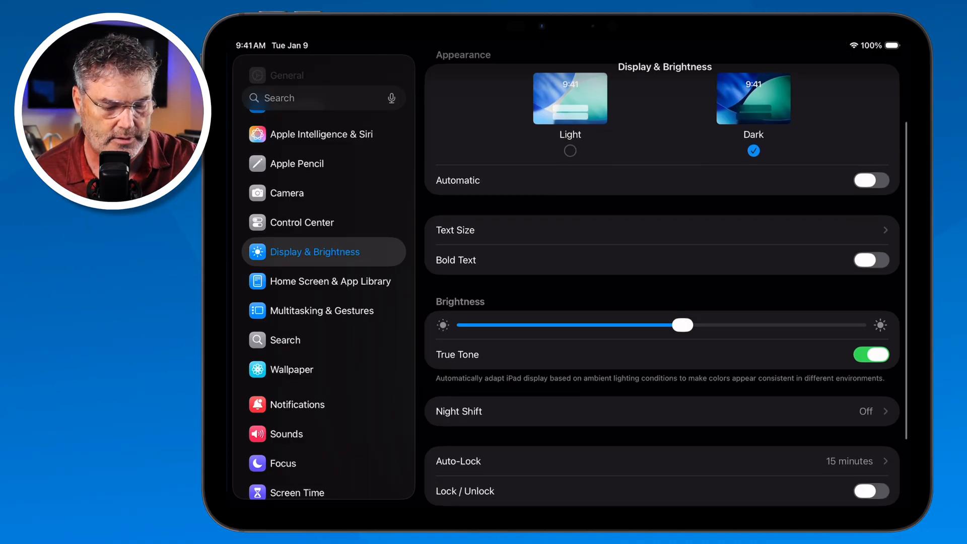
pyautogui.scroll(-3)
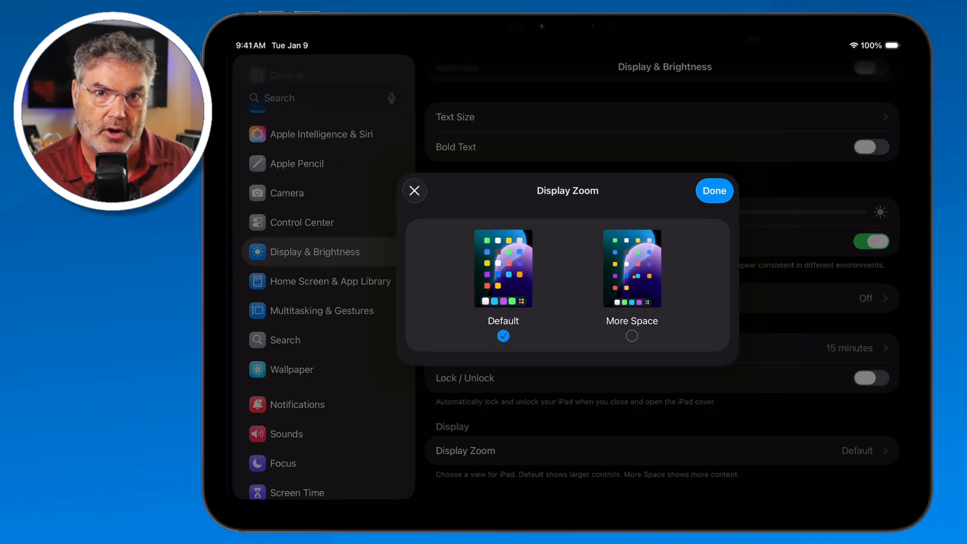
pyautogui.click(632, 268)
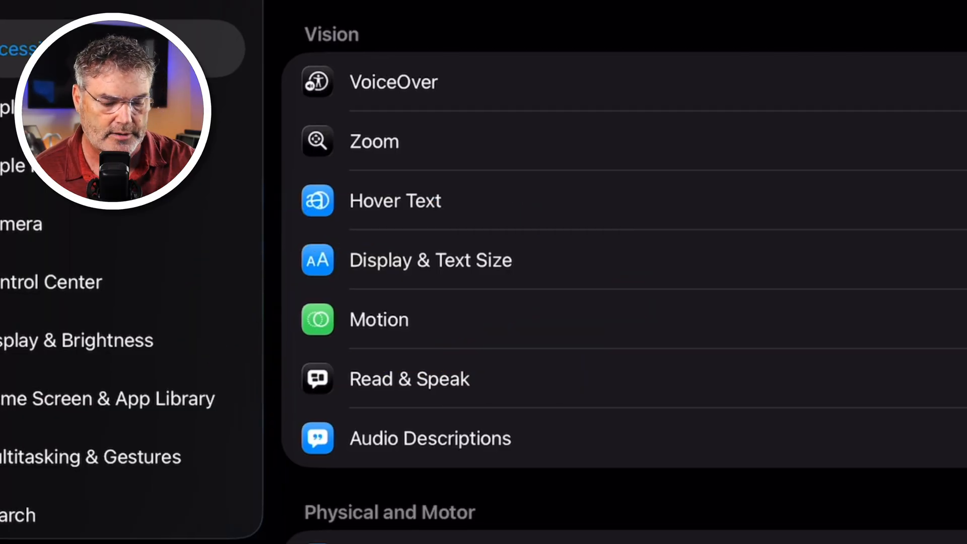
# Show Accessibility's Display & Text Size options, including Bold Text and Increase Contrast
pyautogui.click(430, 260)
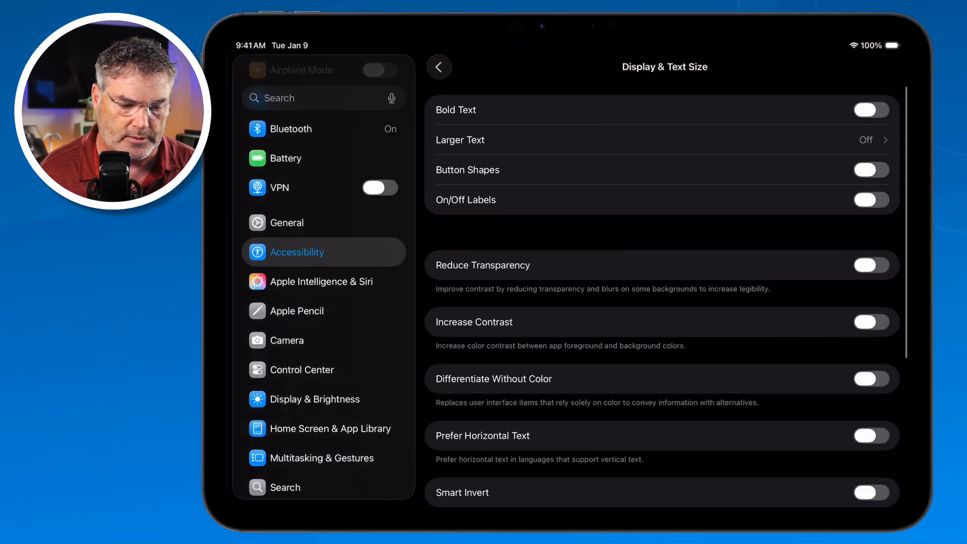